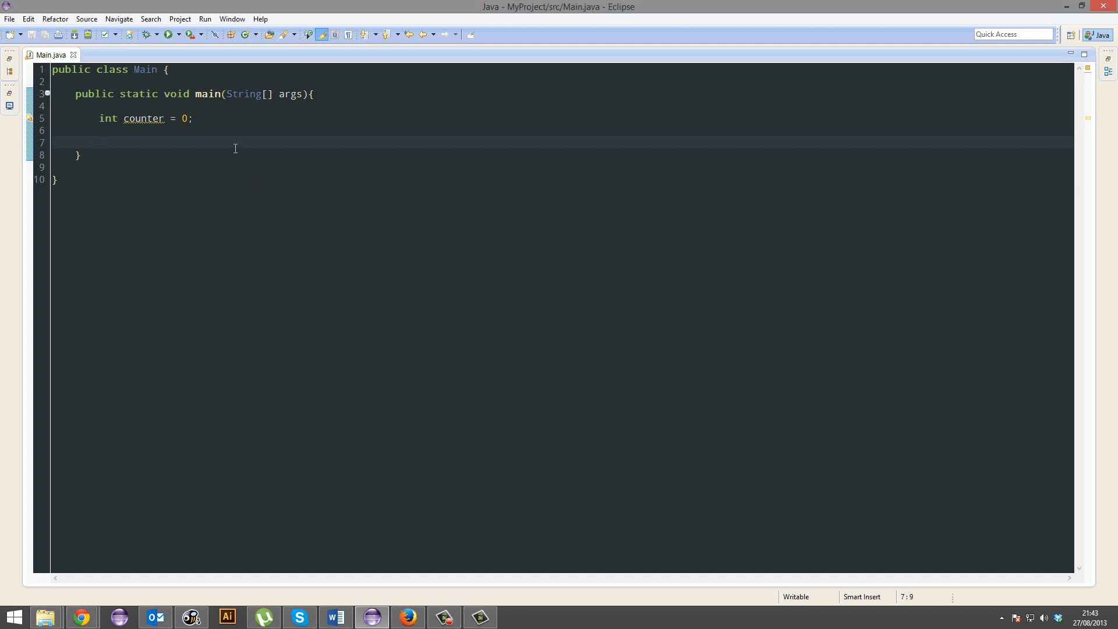
# - Add while(counter > 10) printing "Hello World!" and incrementing counter, then save Main.java
pyautogui.write('while')
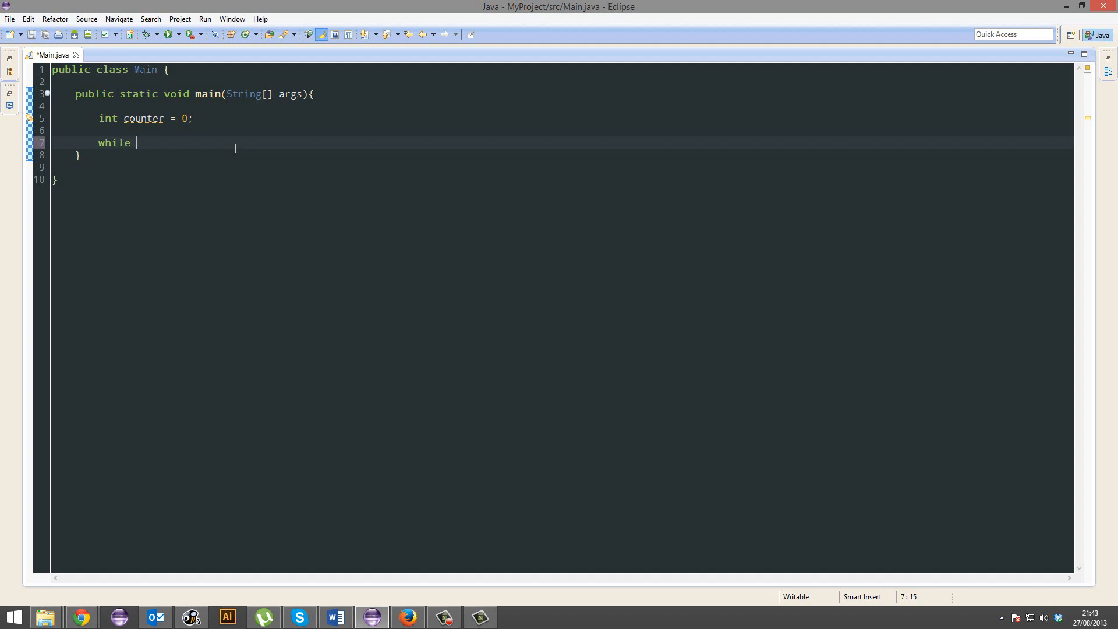
pyautogui.write('f')
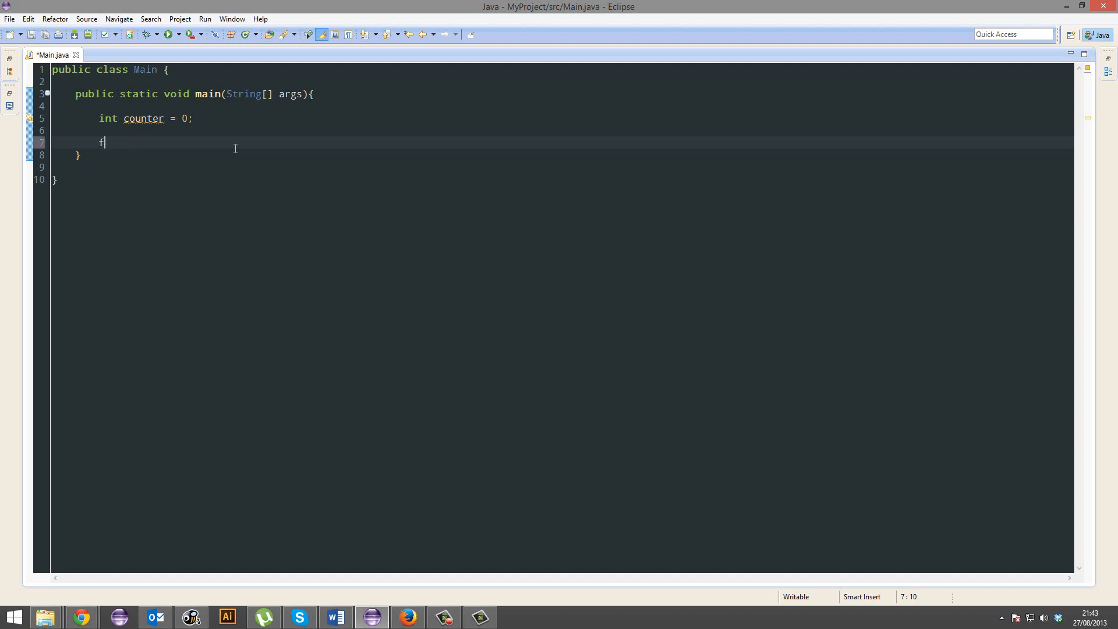
pyautogui.write('while')
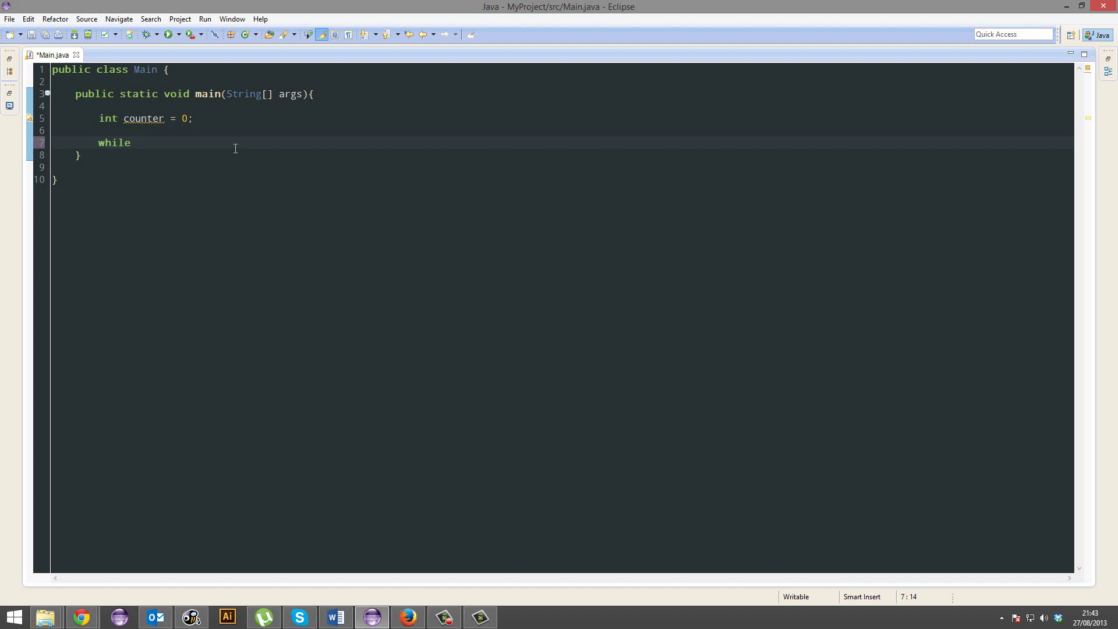
pyautogui.write('(co')
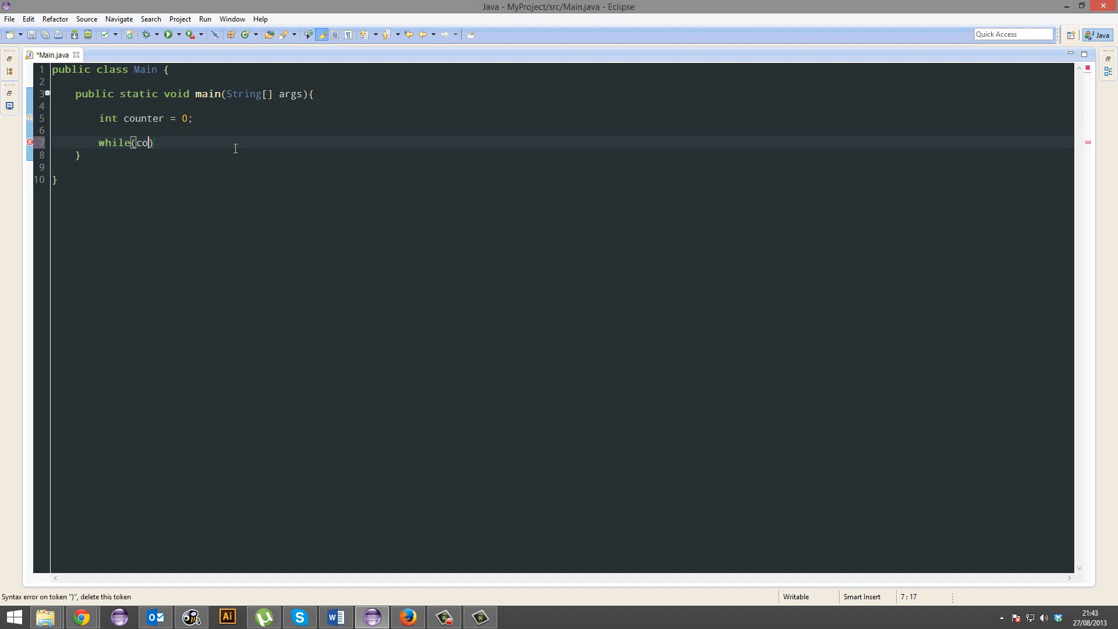
pyautogui.write('unter > 10')
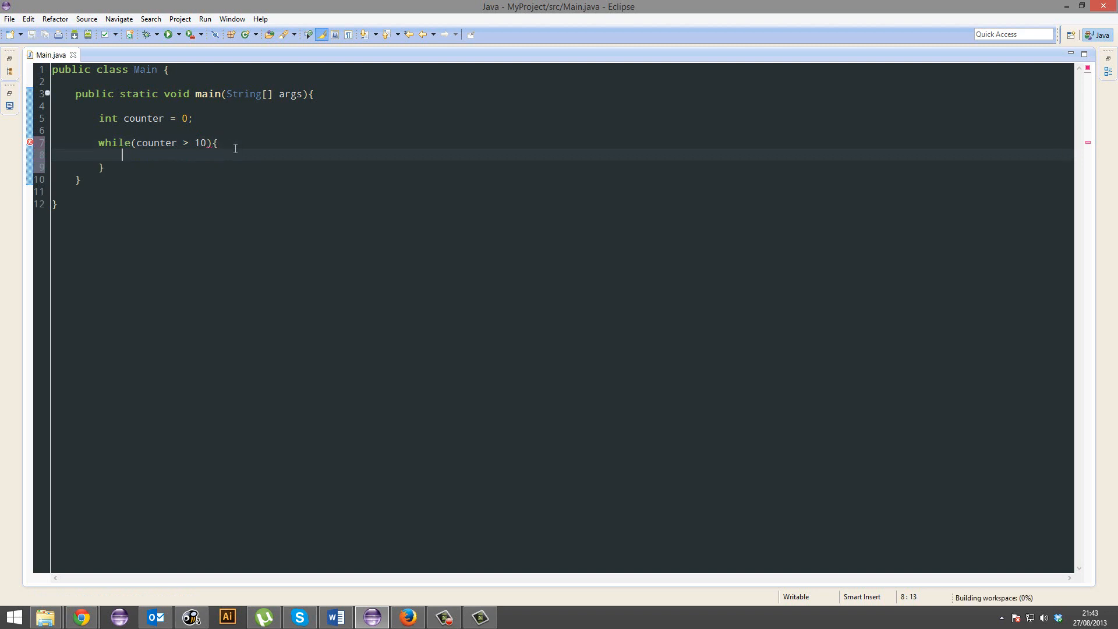
pyautogui.write('System')
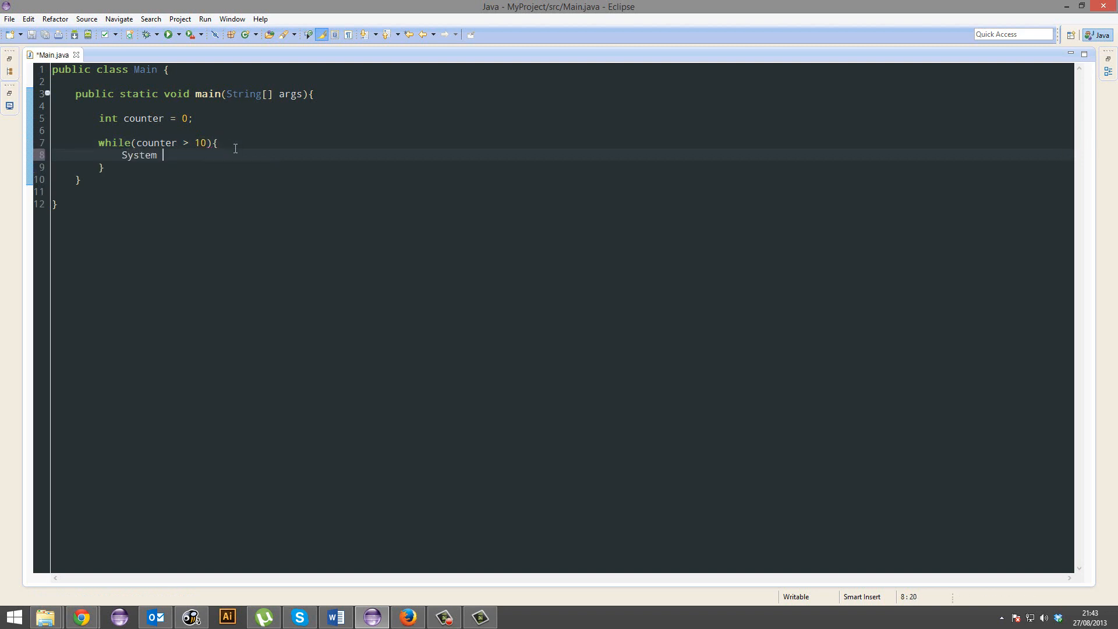
pyautogui.write('.out.println("");')
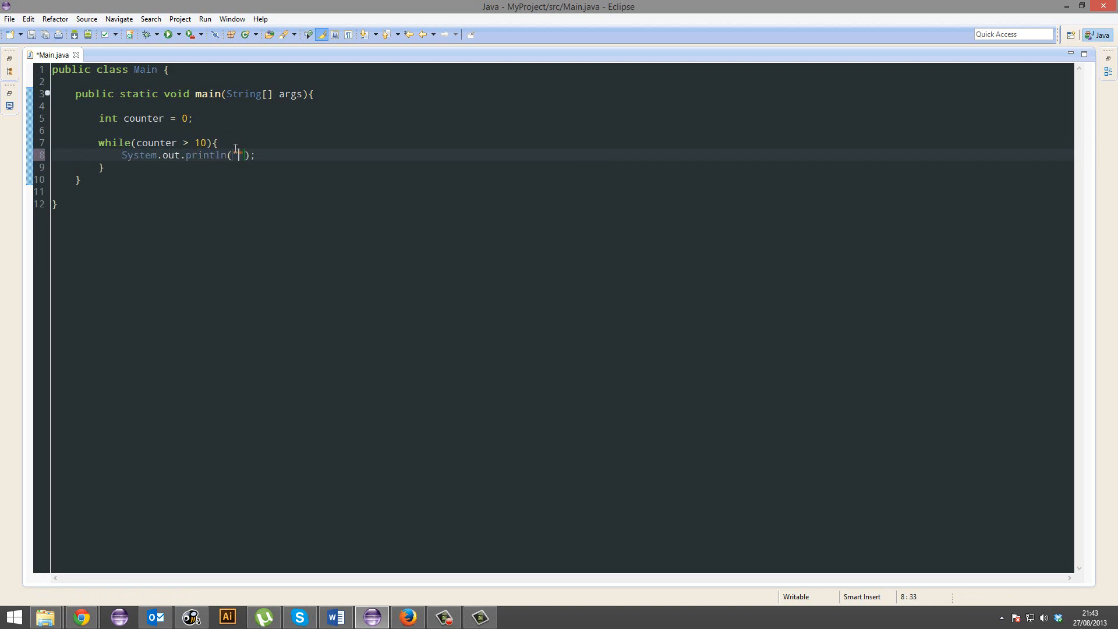
pyautogui.write('Hello')
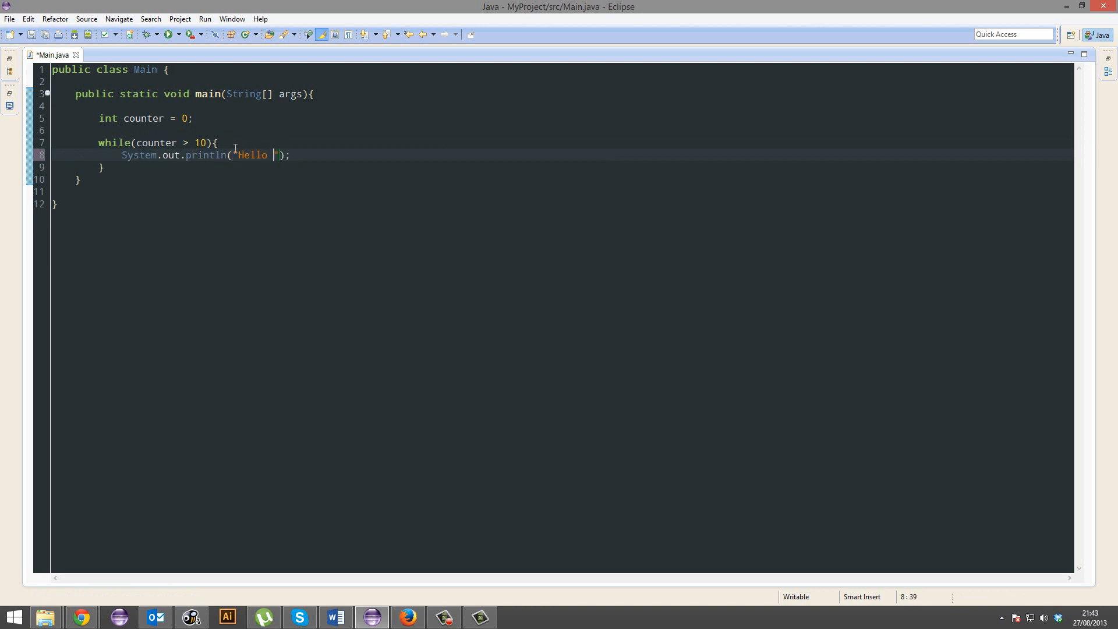
pyautogui.write('World!')
pyautogui.write('counter++;')
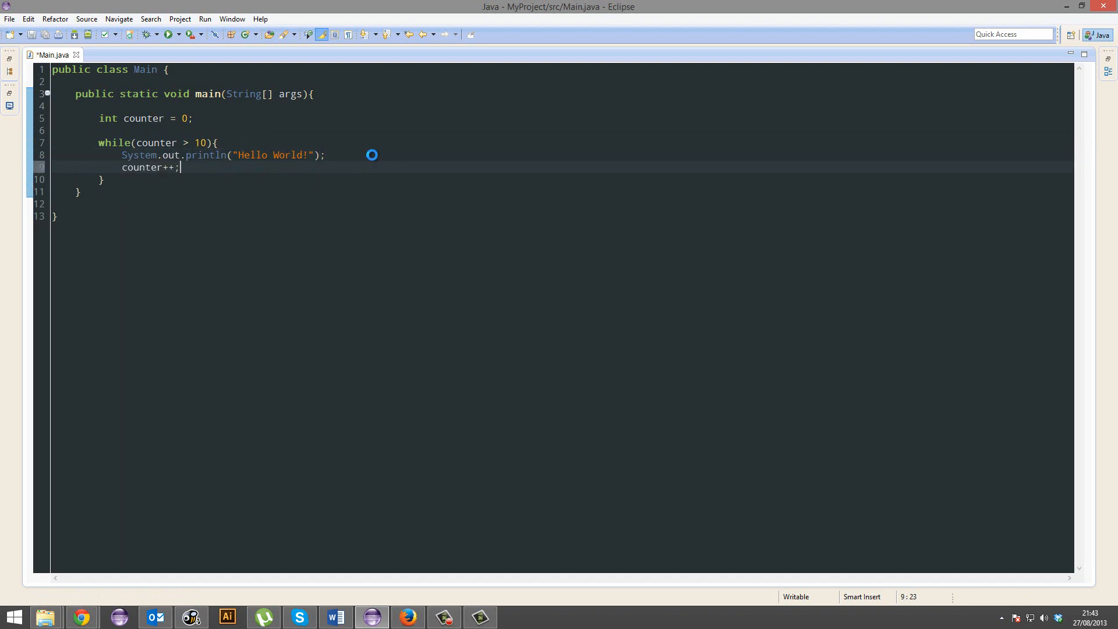
pyautogui.press('Ctrl+s')
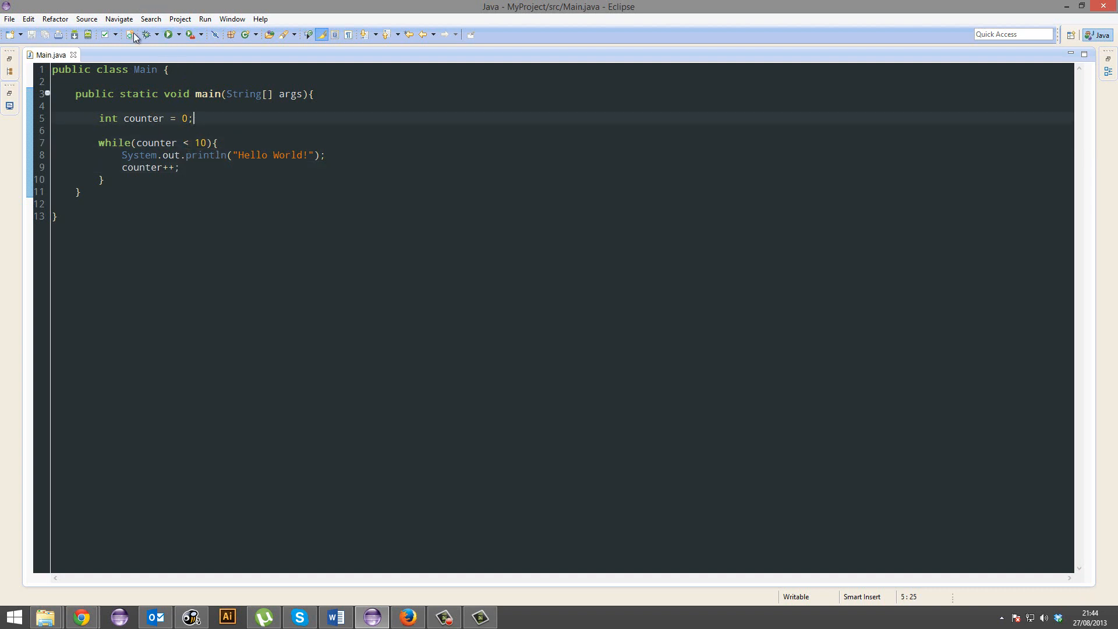
# - Edit the while condition so counter runs while less than 10
pyautogui.click(165, 33)
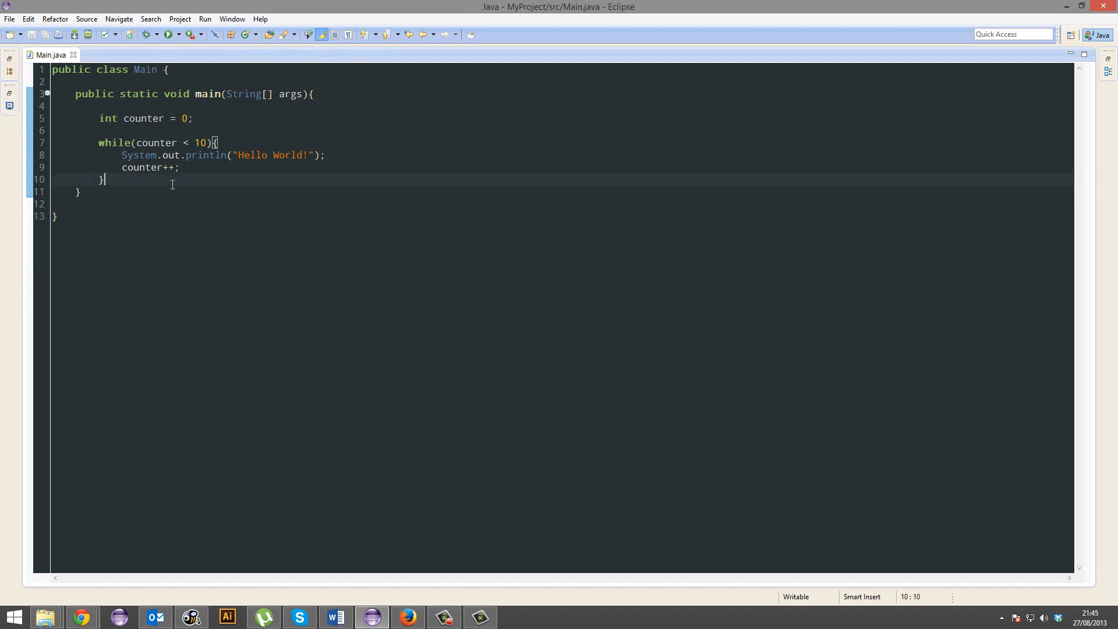
# - Write for(int x=0; x<10; x++) printing "Hello World!" below the while loop
pyautogui.write('for(')
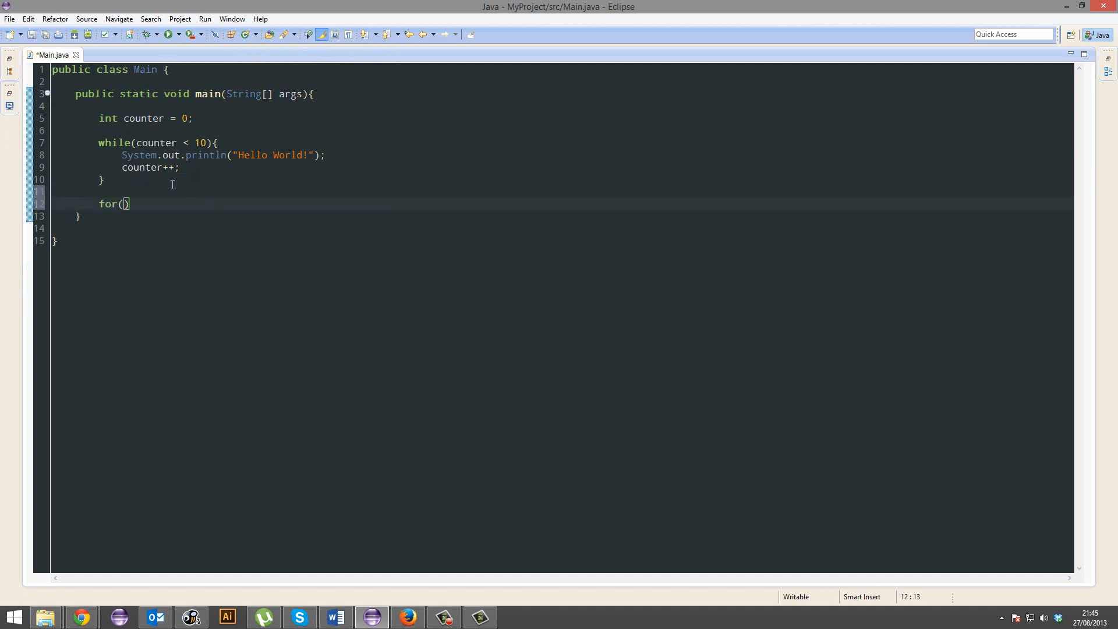
pyautogui.write('int x=')
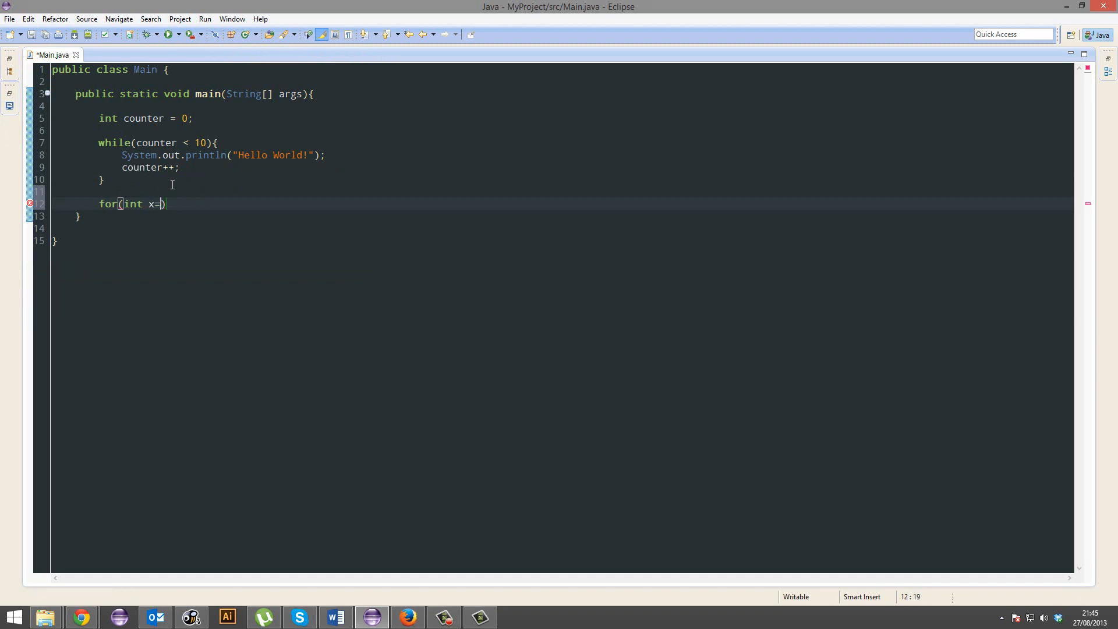
pyautogui.write('0; x<1')
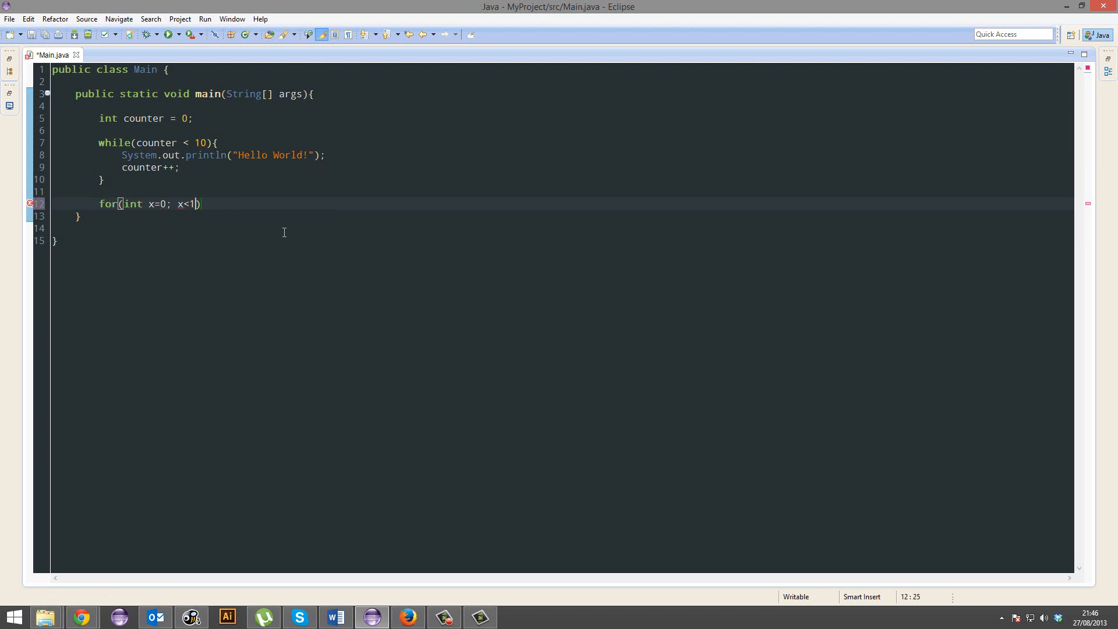
pyautogui.write('0; x++')
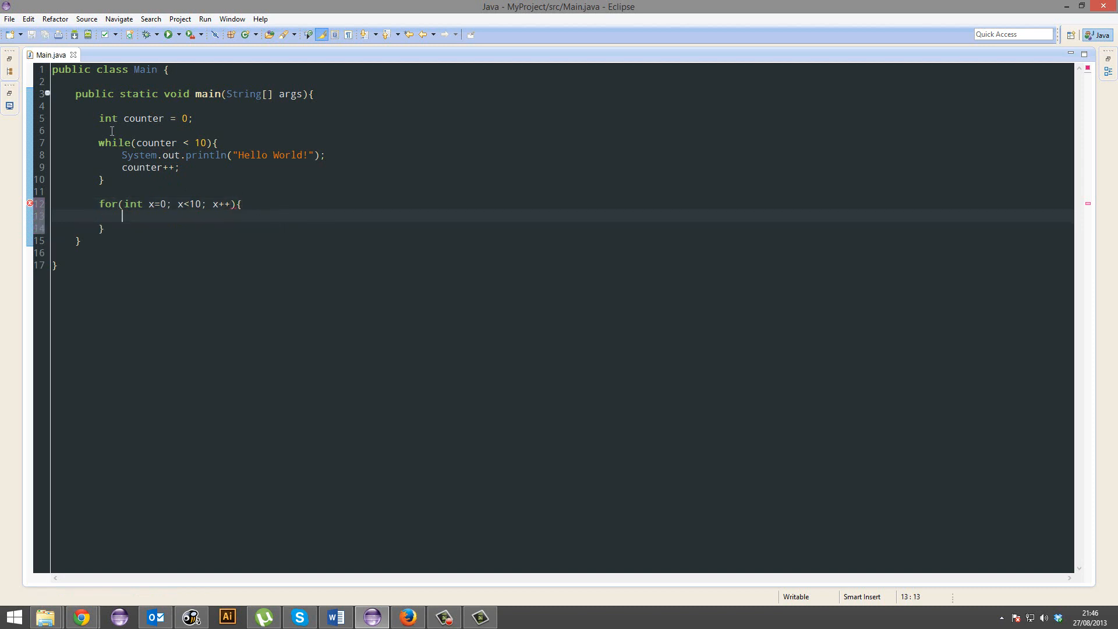
pyautogui.write('System.out.println("Hello World!");')
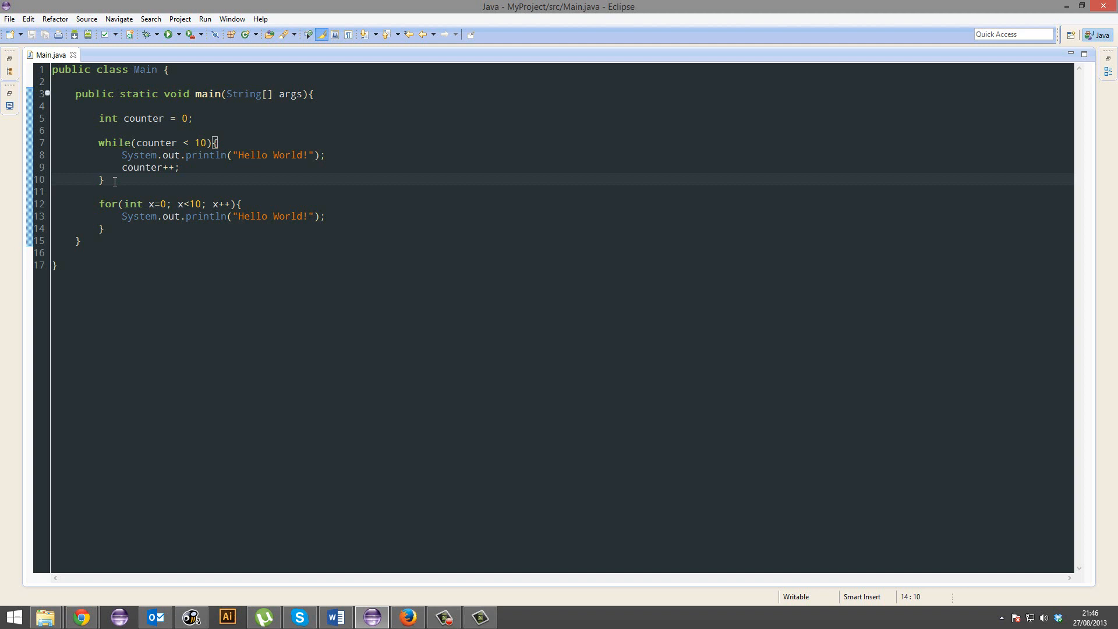
# - Delete the counter declaration and while loop, then run to print "Hello World!" ten times
pyautogui.moveTo(100, 118); pyautogui.dragTo(104, 180)
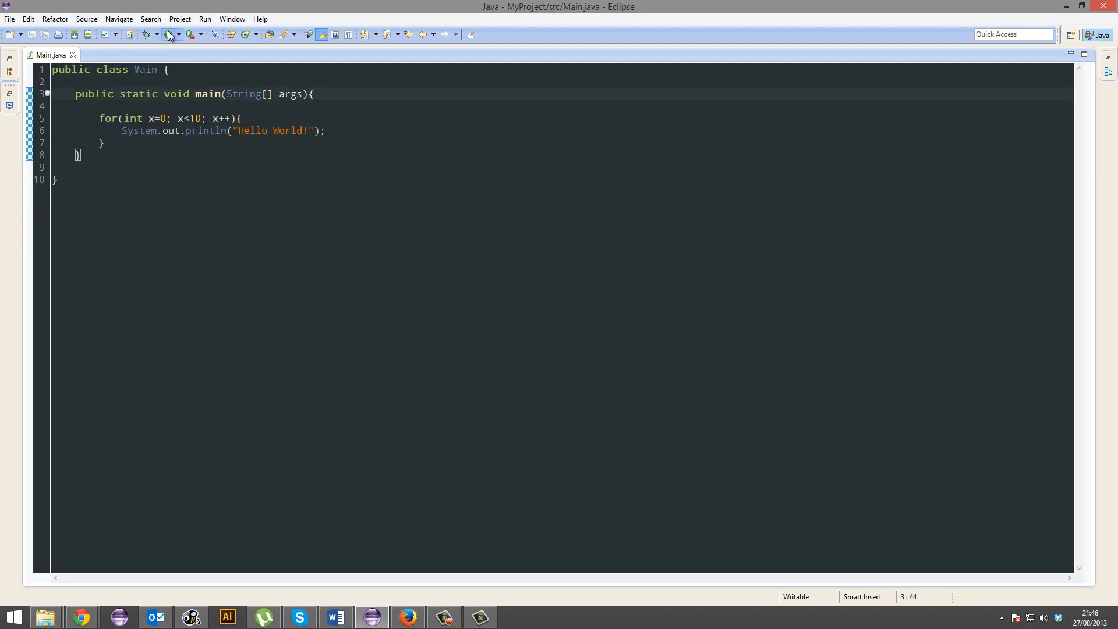
pyautogui.click(170, 34)
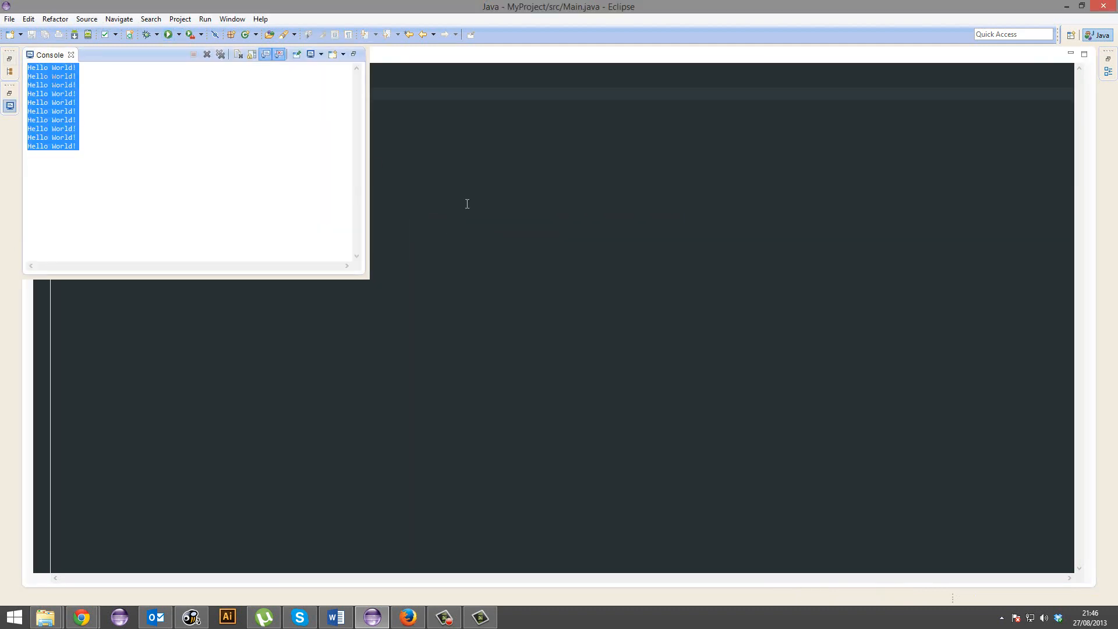